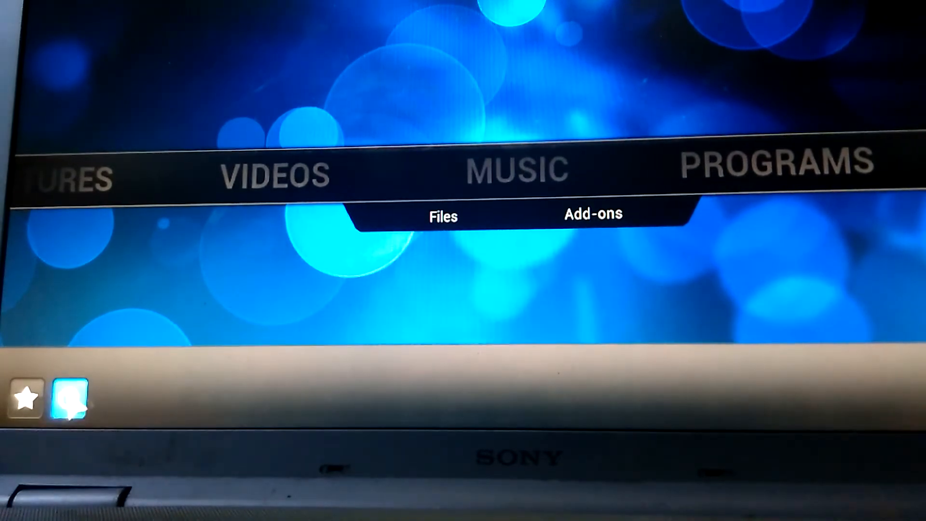
# - Exit Kodi from the power menu, returning to the LightDM login screen
pyautogui.click(70, 407)
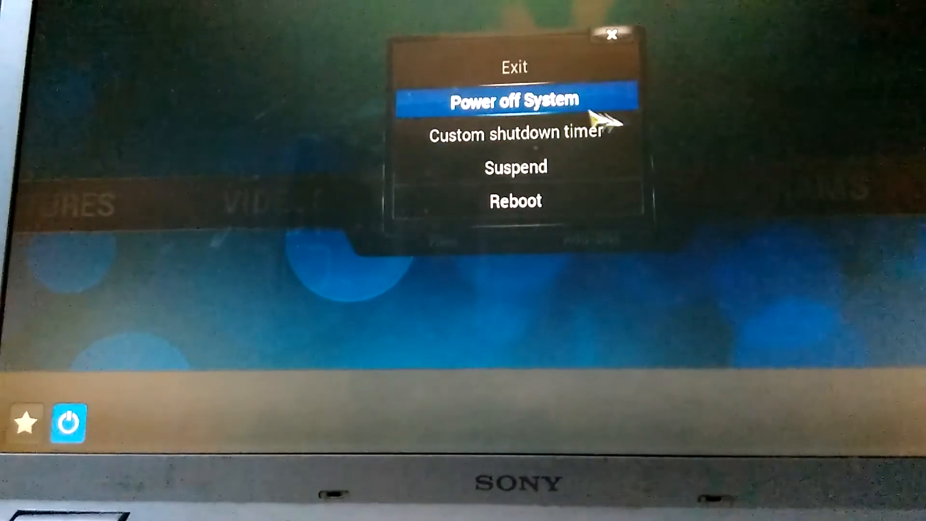
pyautogui.click(515, 99)
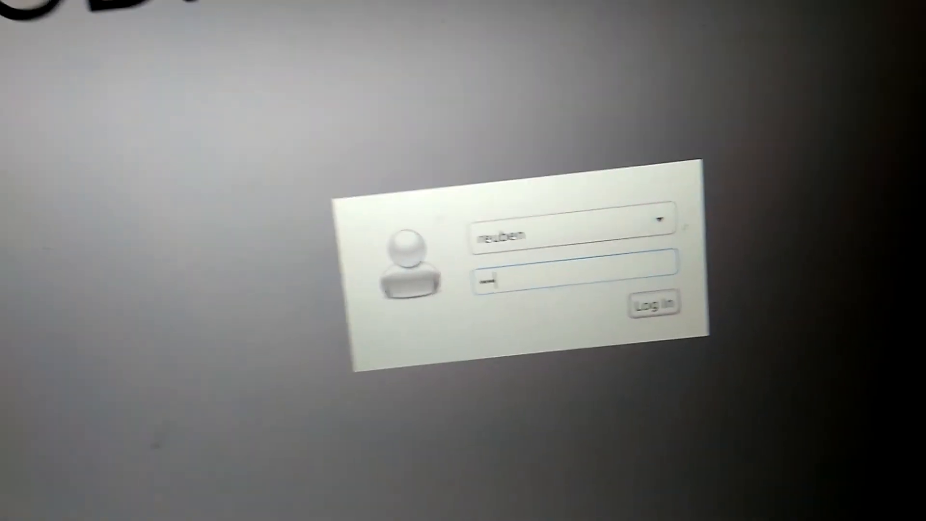
# - Enter the account password and log in to the Ubuntu desktop
pyautogui.click(522, 296)
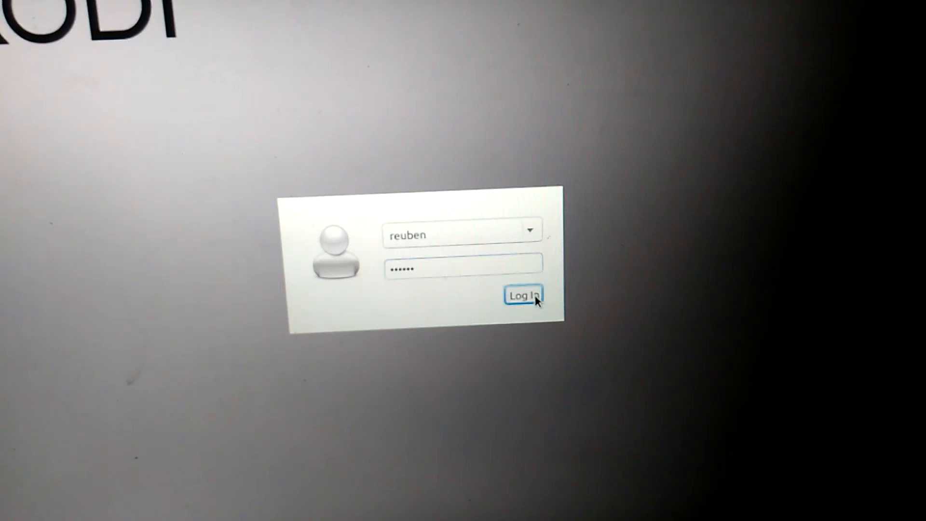
pyautogui.click(523, 295)
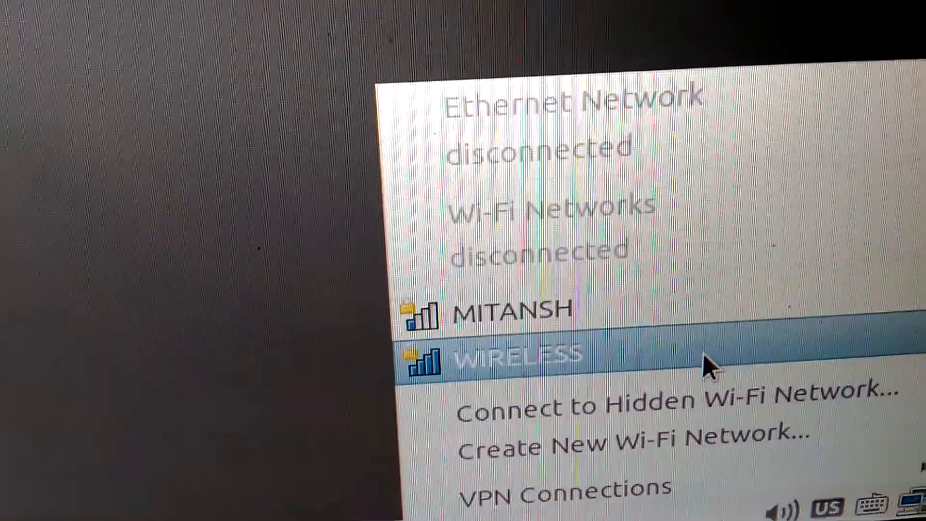
# - Select the WIRELESS network from the panel's Wi-Fi list to connect
pyautogui.click(509, 354)
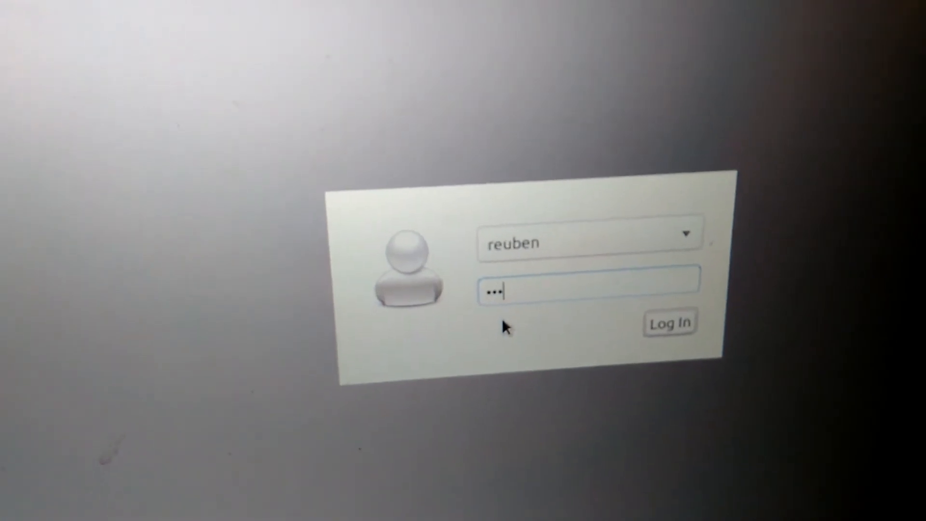
# - Enter the password and log in again so the Kodi home menu appears
pyautogui.write('•••')
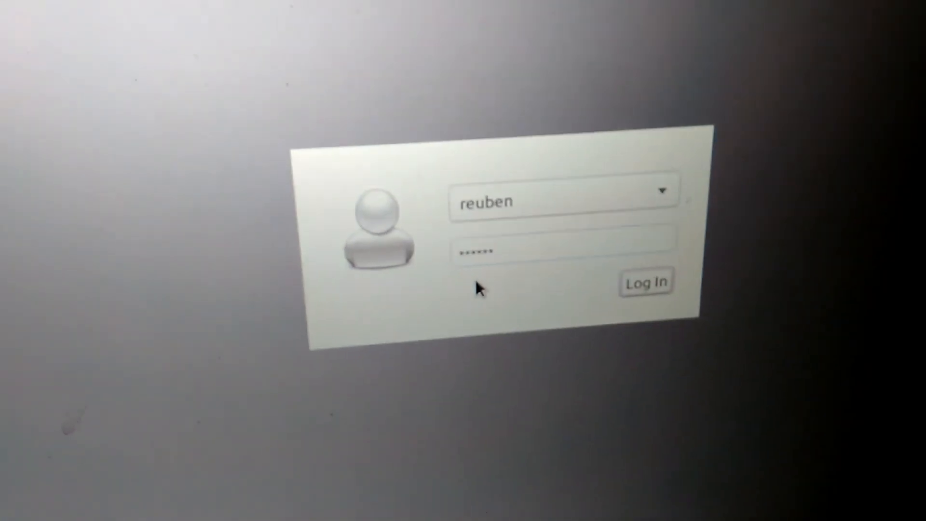
pyautogui.click(646, 281)
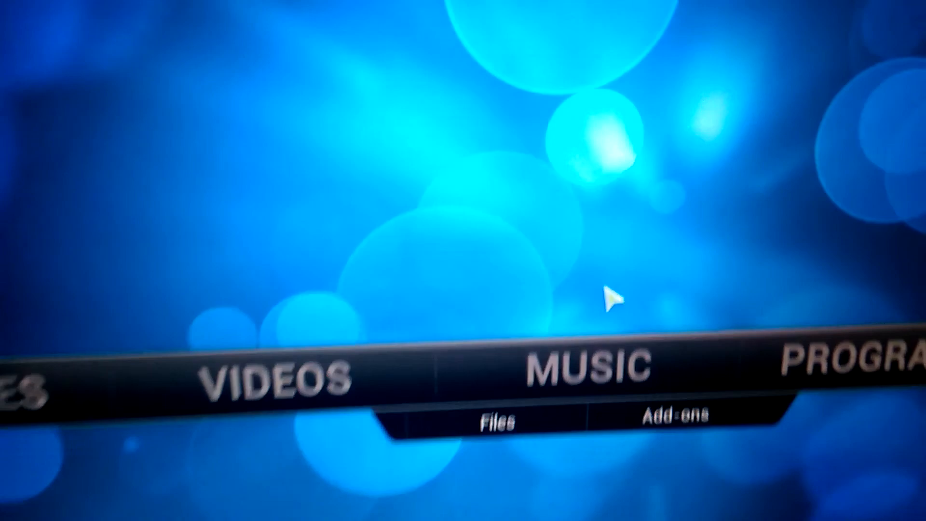